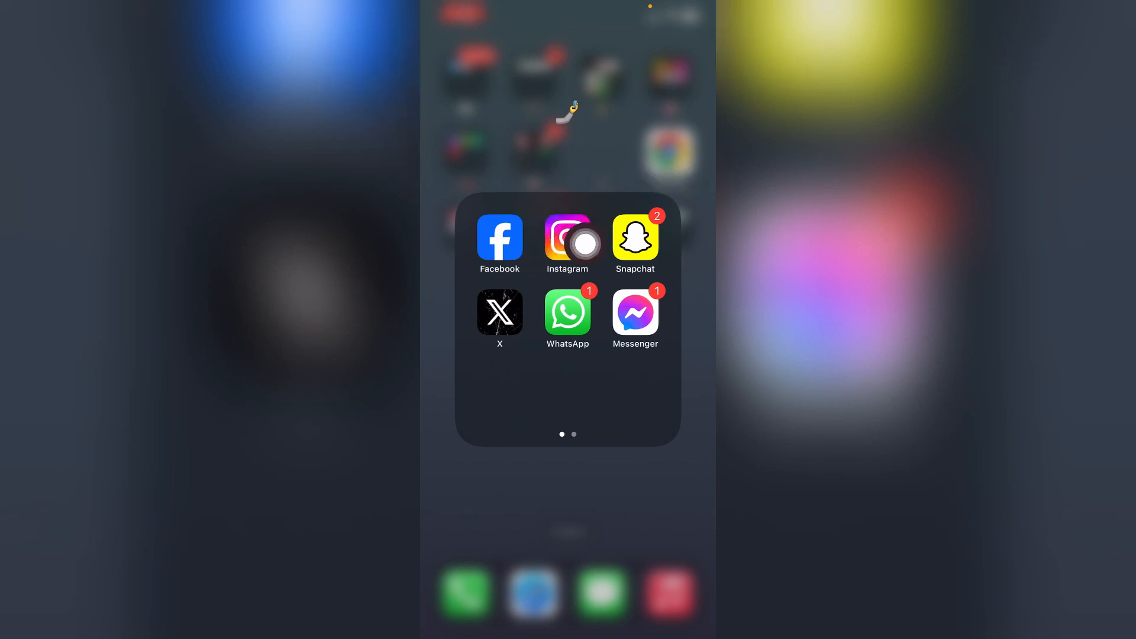
Launch Instagram and show the account's own profile with its three posts
{"action": "left_click", "coordinate": [567, 241]}
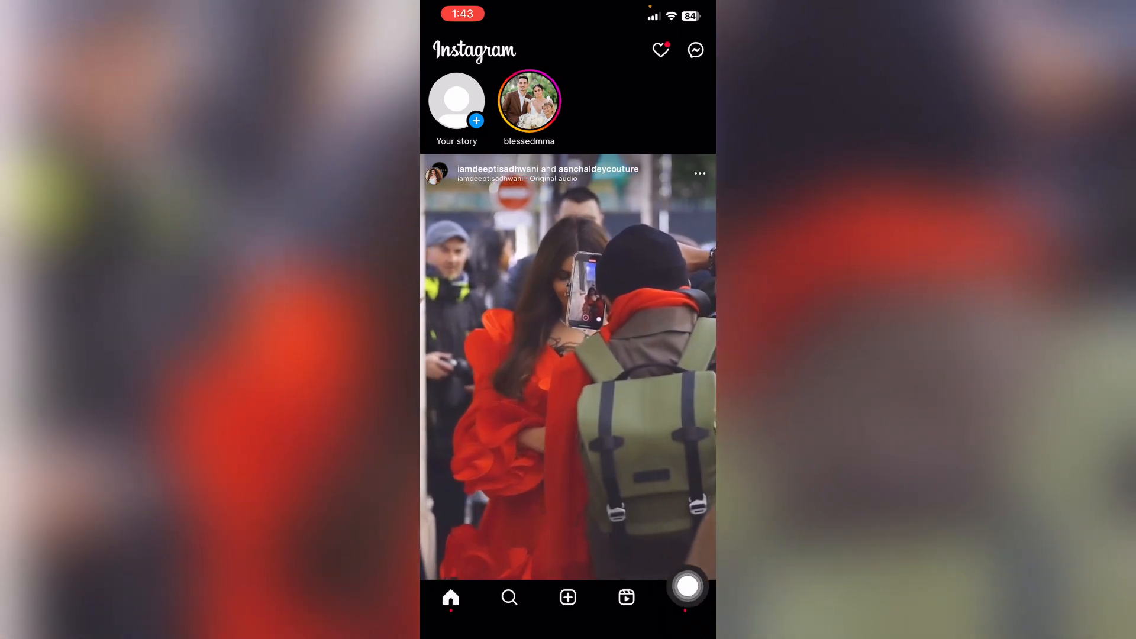
{"action": "left_click", "coordinate": [684, 597]}
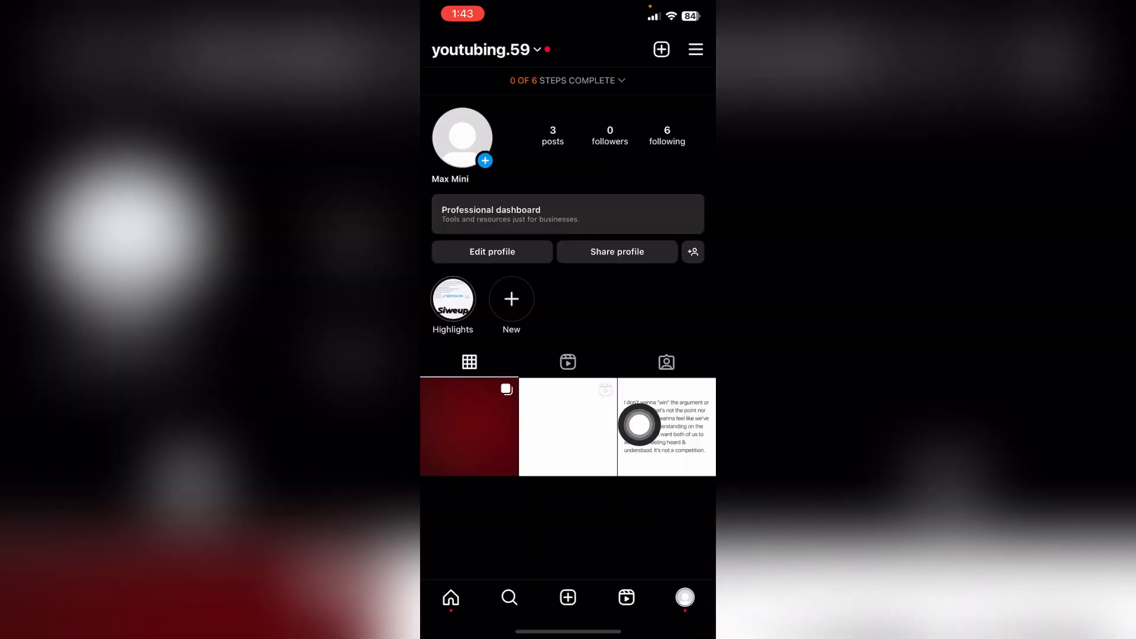
Confirm switching to a personal account from the professional dashboard, then return to the dashboard
{"action": "left_click", "coordinate": [568, 214]}
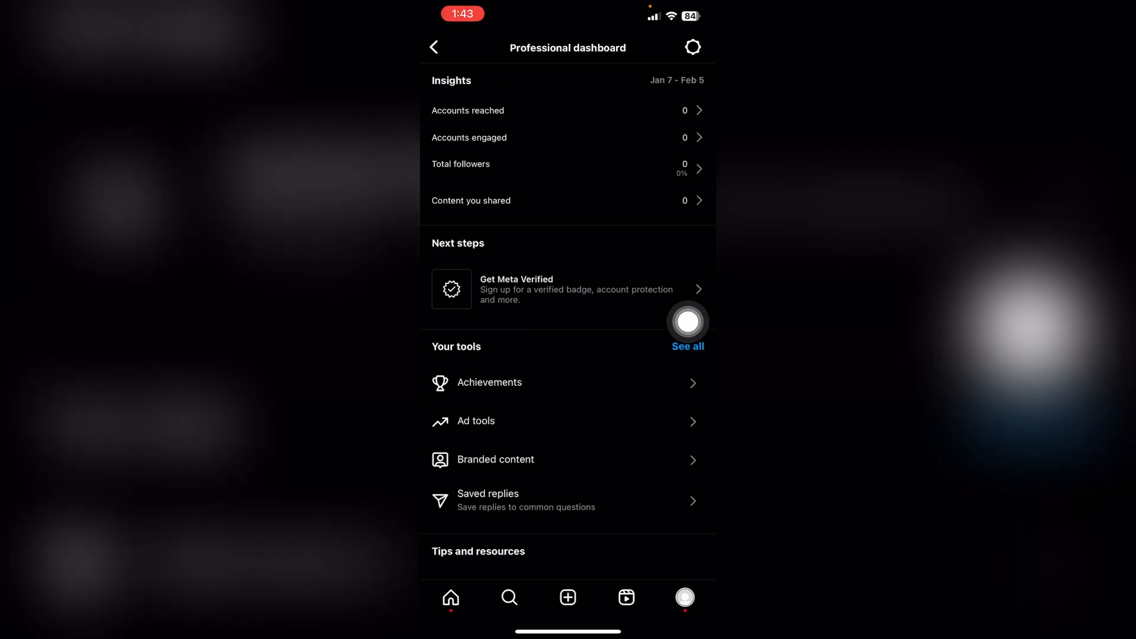
{"action": "mouse_move", "coordinate": [698, 69]}
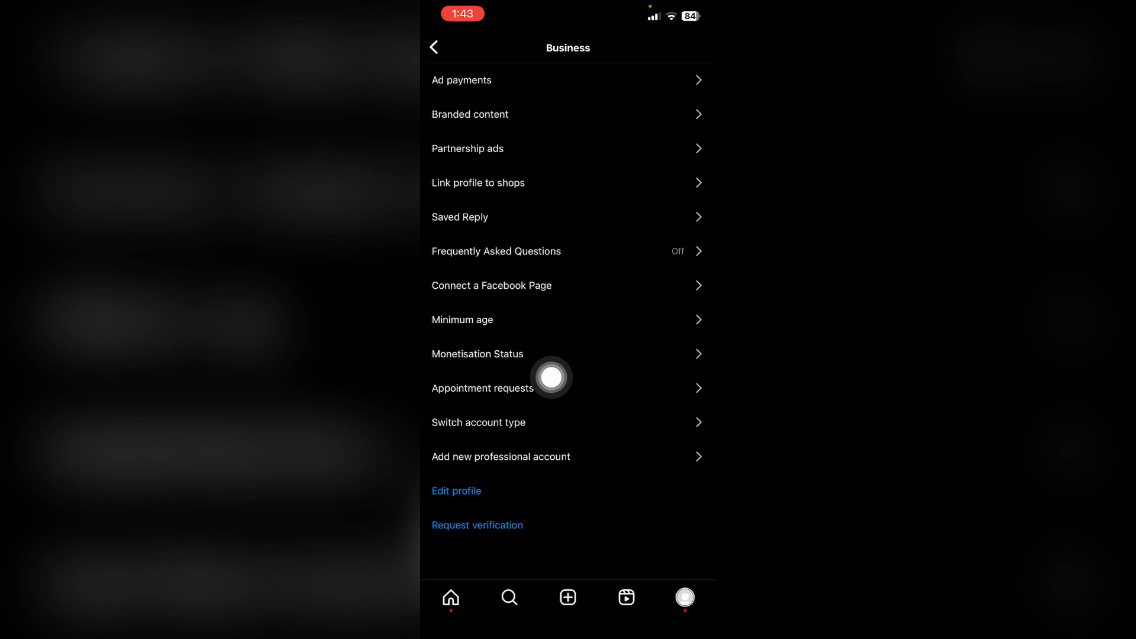
{"action": "mouse_move", "coordinate": [688, 421]}
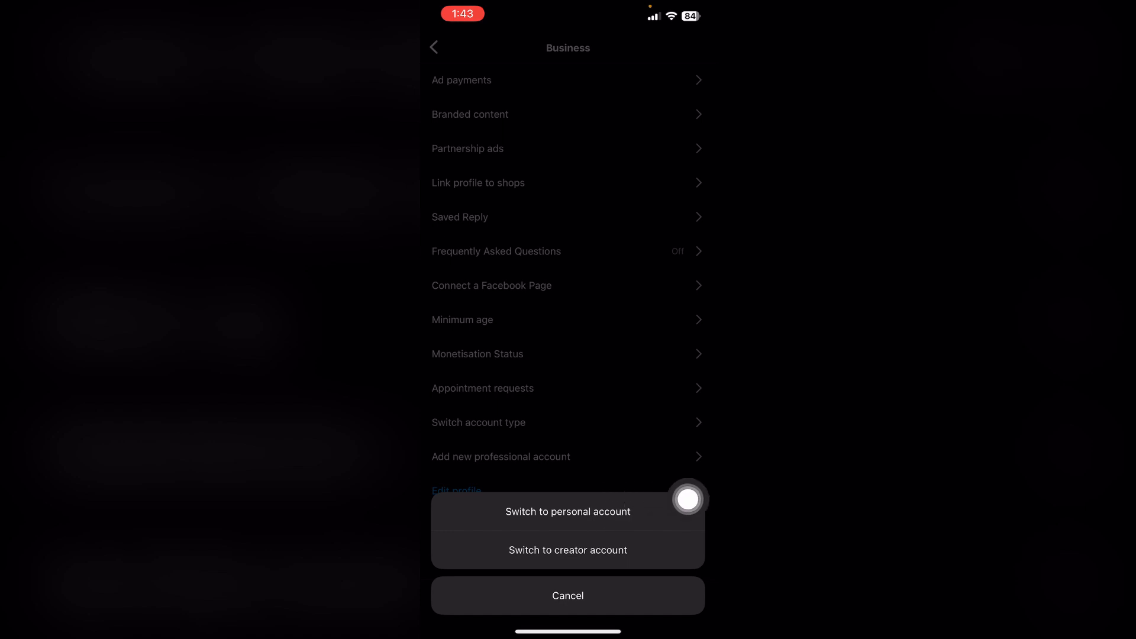
{"action": "left_click", "coordinate": [568, 511]}
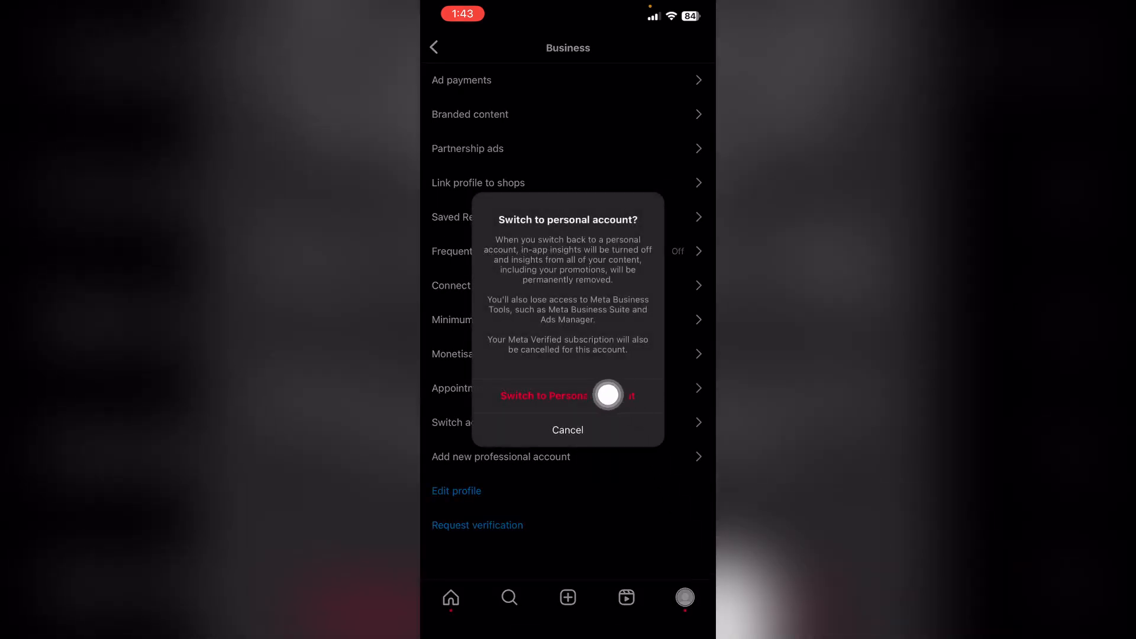
{"action": "left_click", "coordinate": [567, 430]}
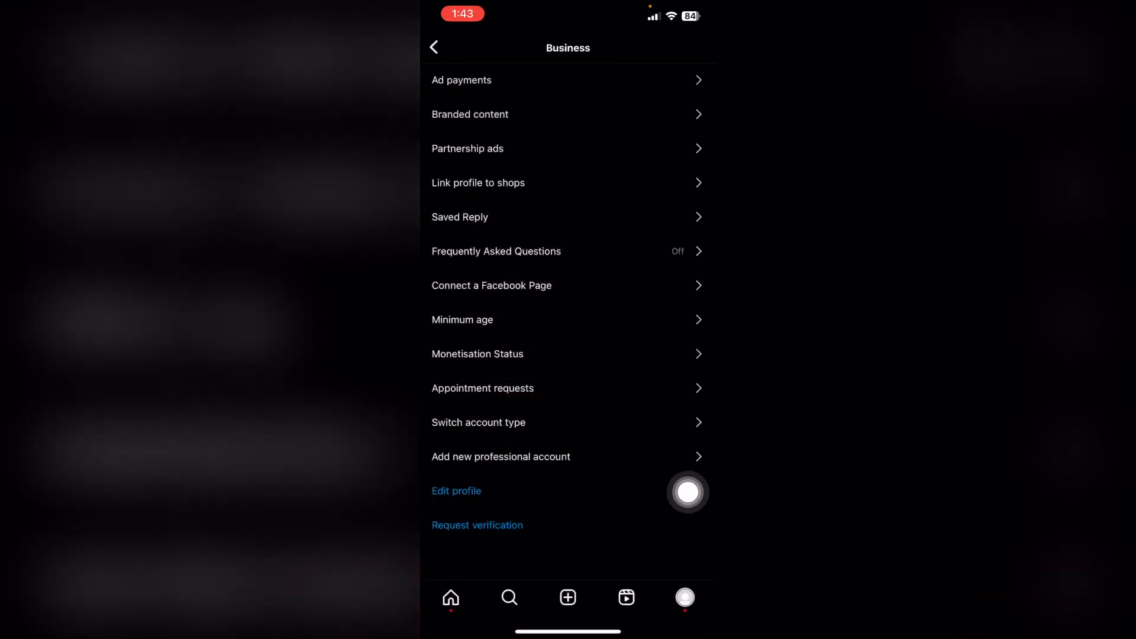
{"action": "left_click", "coordinate": [433, 47]}
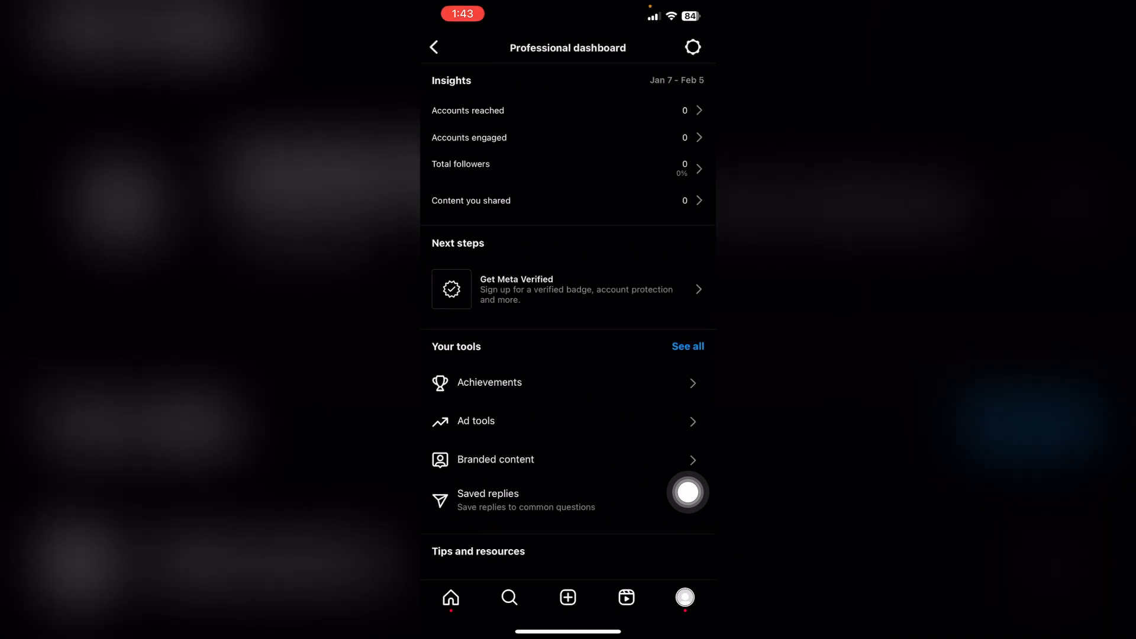
Open Business tools and controls through the profile menu's Settings and privacy
{"action": "left_click", "coordinate": [434, 47]}
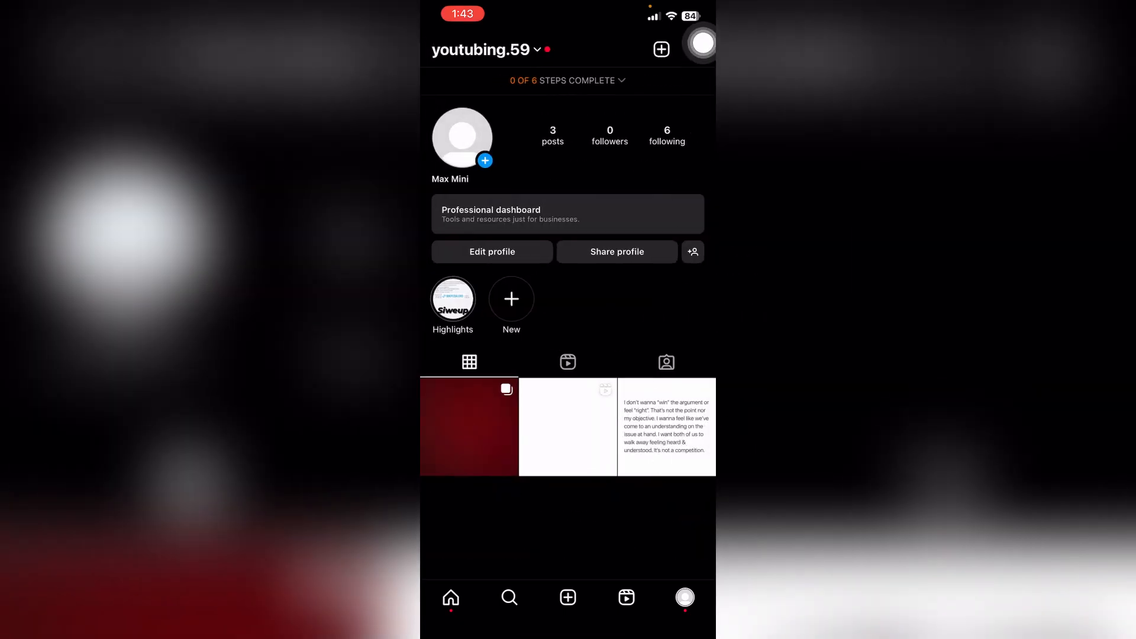
{"action": "left_click", "coordinate": [694, 49]}
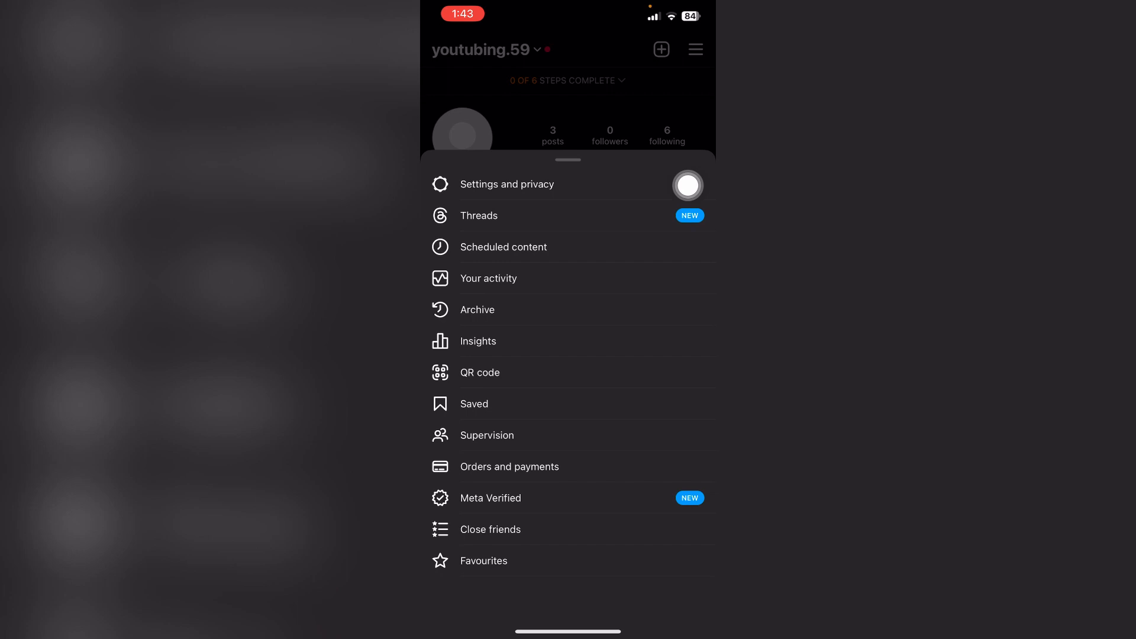
{"action": "left_click", "coordinate": [506, 183]}
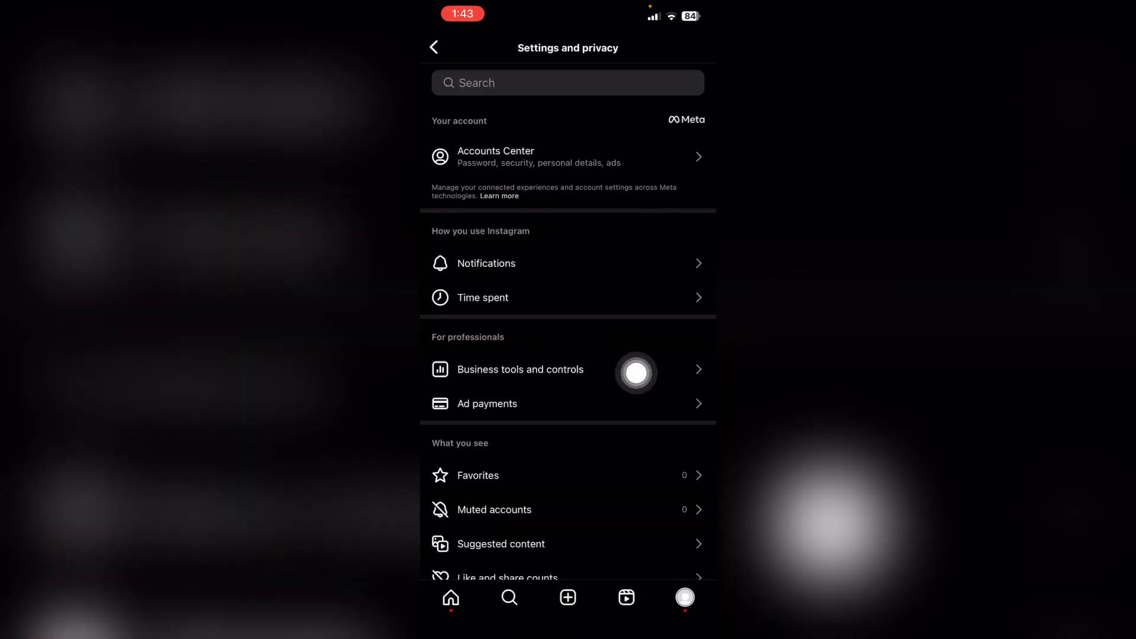
{"action": "left_click", "coordinate": [520, 370]}
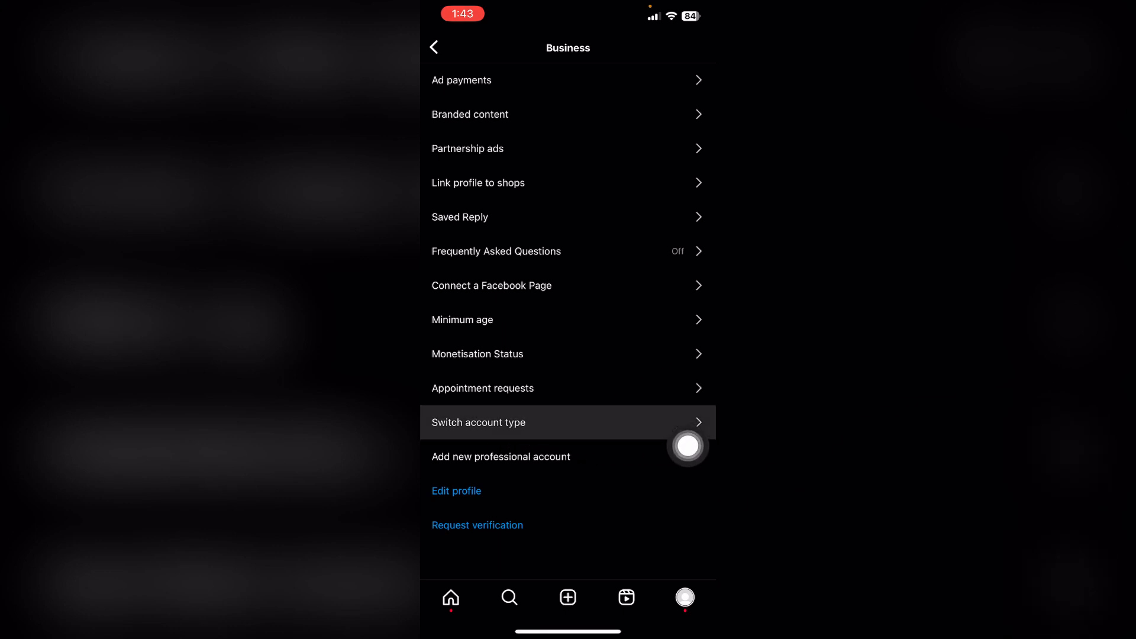
Choose Switch account type, pick Switch to personal account, and confirm
{"action": "left_click", "coordinate": [479, 422]}
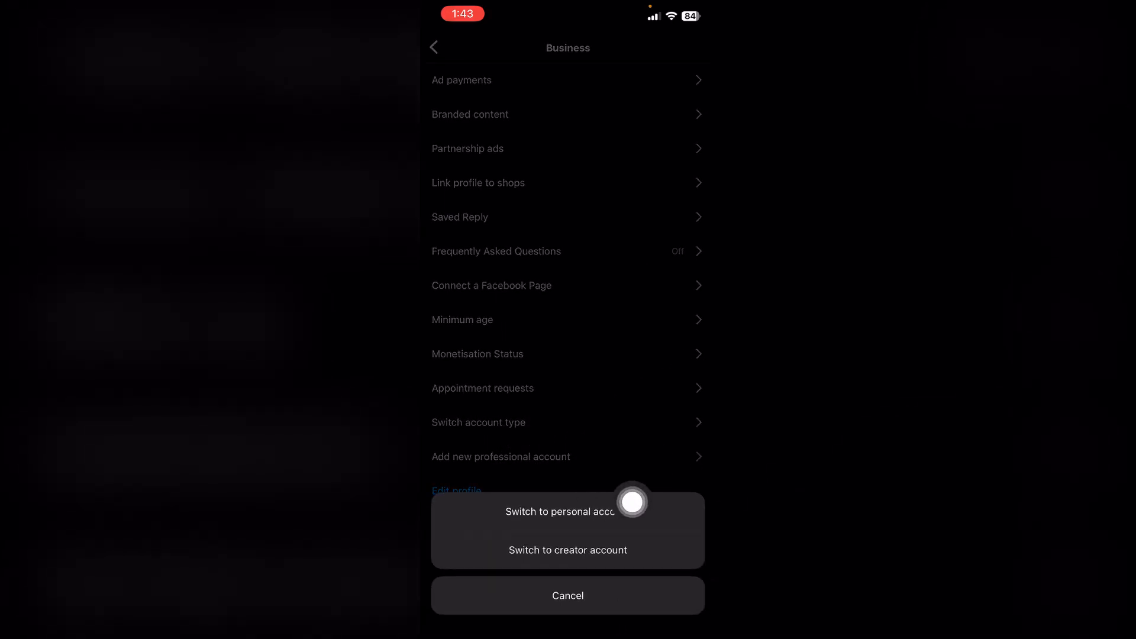
{"action": "left_click", "coordinate": [568, 512]}
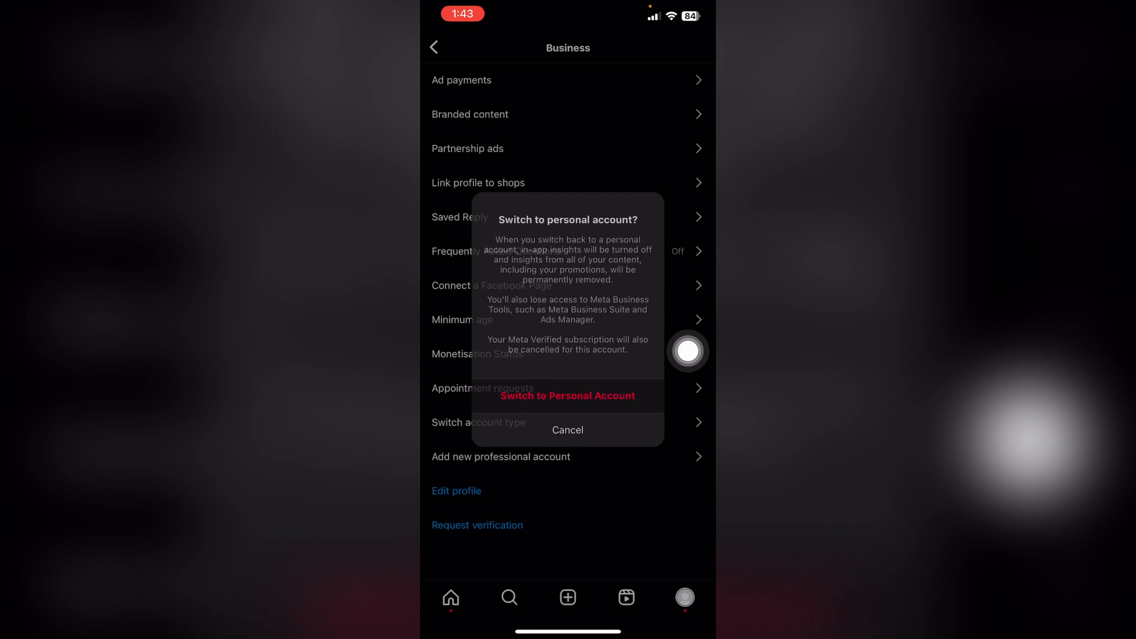
{"action": "left_click", "coordinate": [568, 429]}
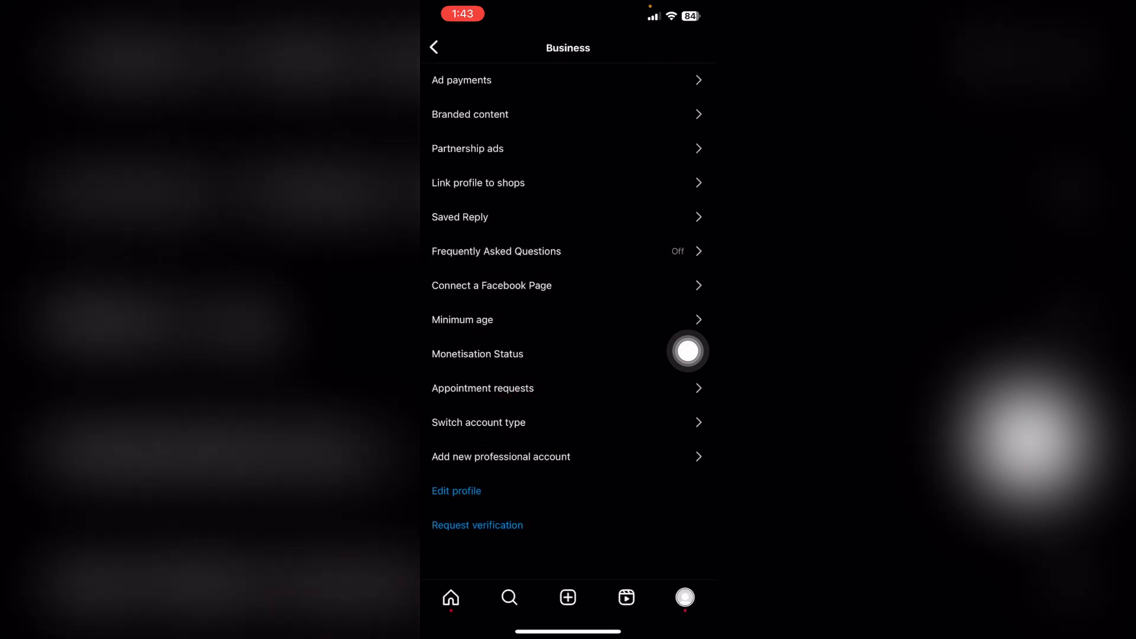
Return to the profile, scroll through it, and reopen the profile tab to confirm no dashboard
{"action": "left_click", "coordinate": [434, 47]}
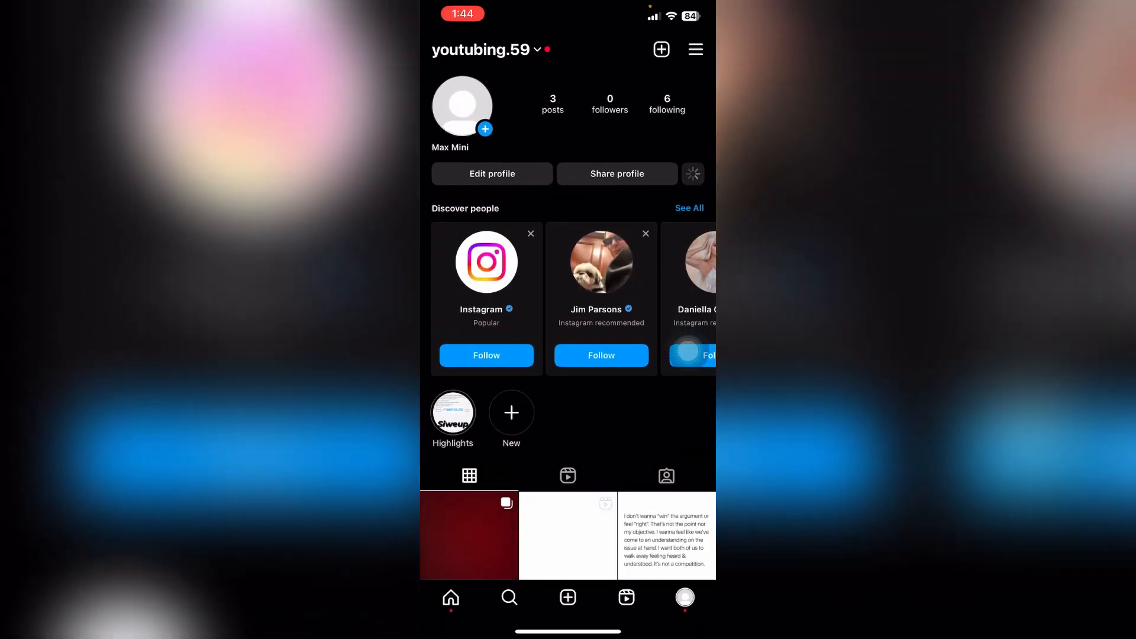
{"action": "scroll", "scroll_direction": "down", "scroll_amount": 3}
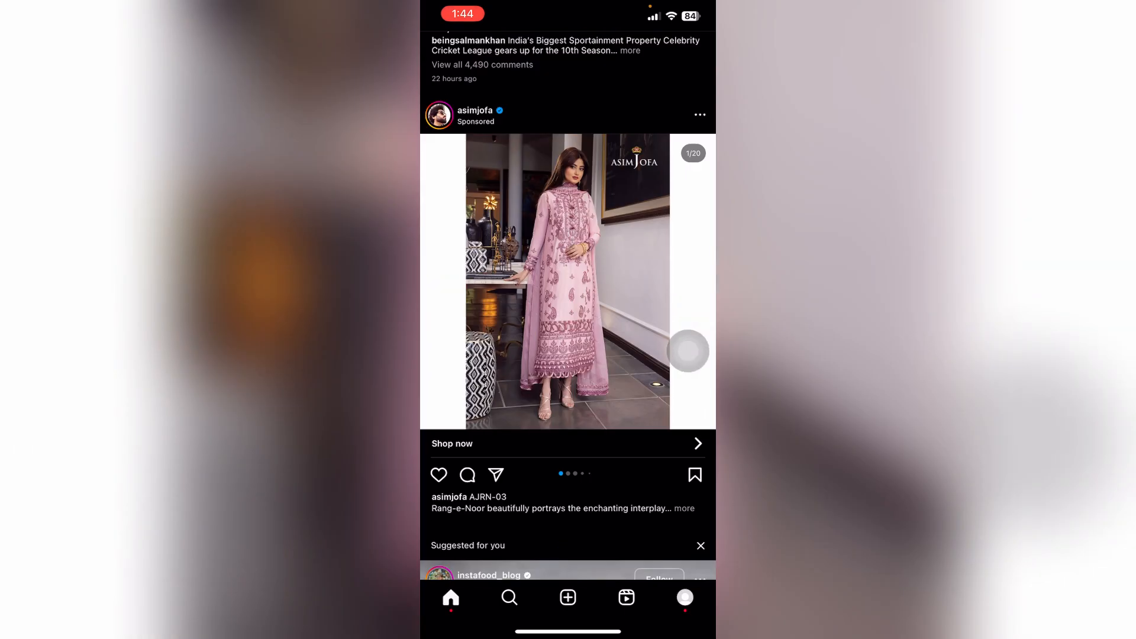
{"action": "left_click", "coordinate": [684, 597]}
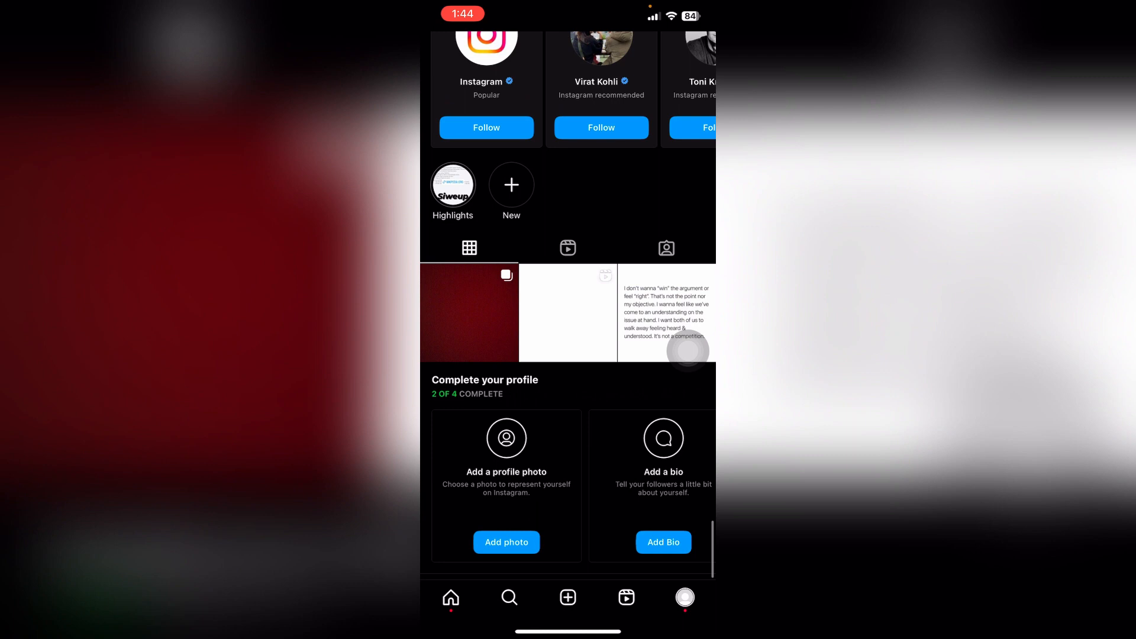